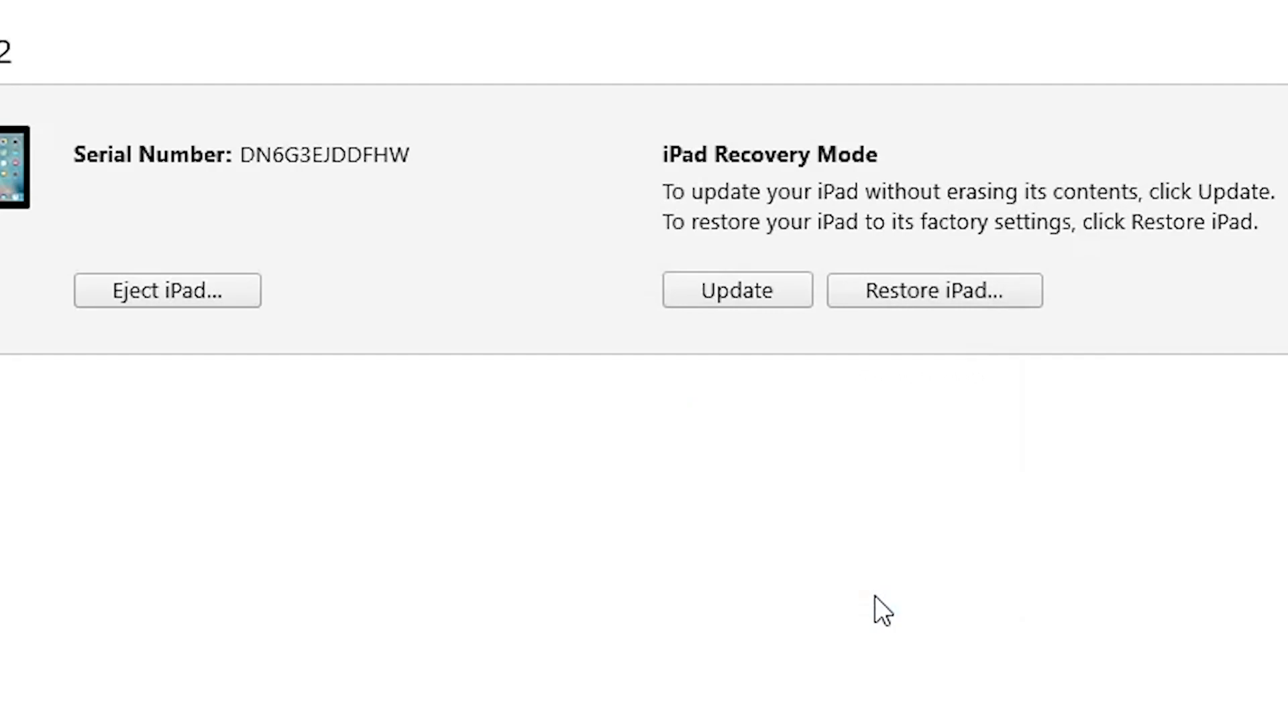
# Step: Restore the recovery-mode iPad in iTunes, confirming Restore and Update to erase all data
pyautogui.click(935, 291)
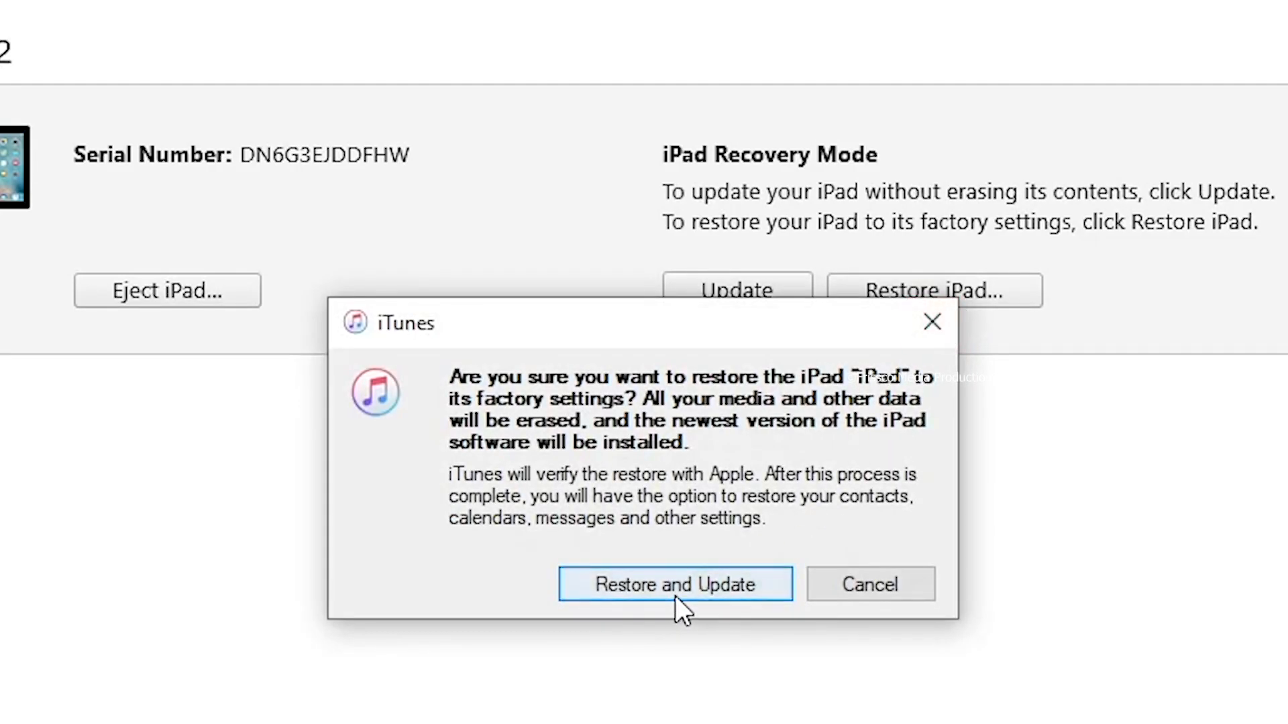
pyautogui.click(675, 583)
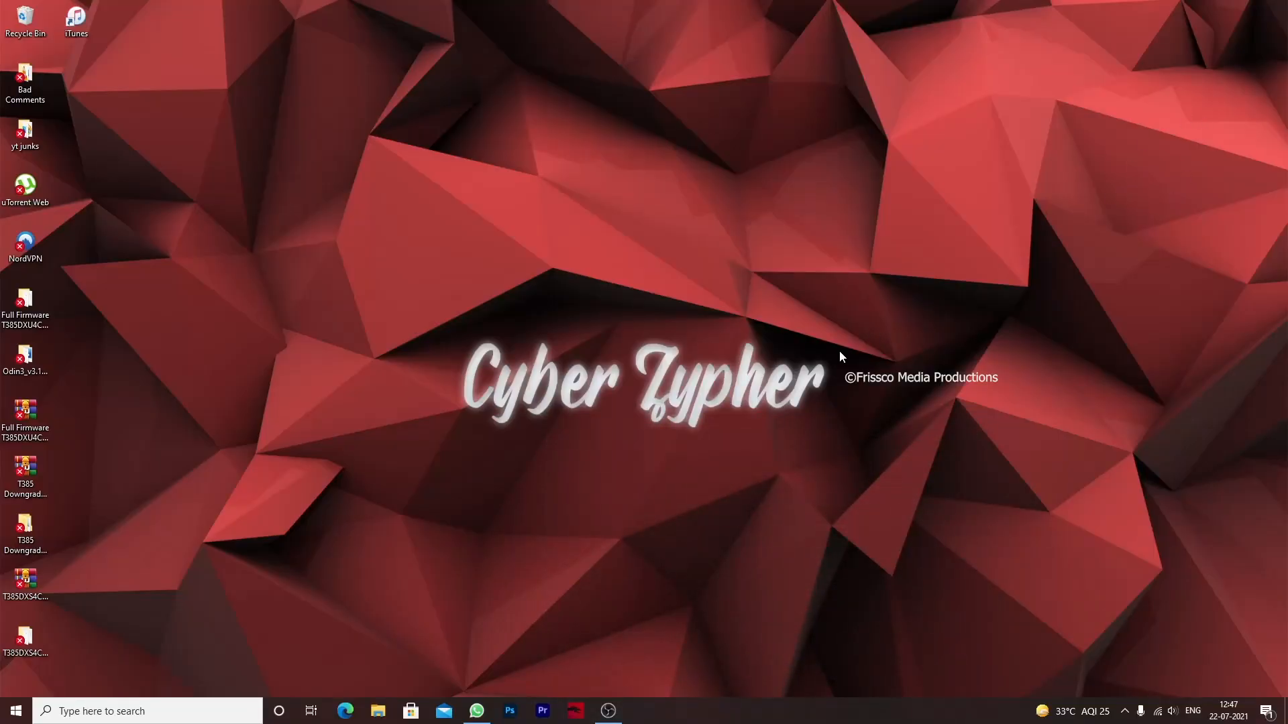
pyautogui.click(11, 712)
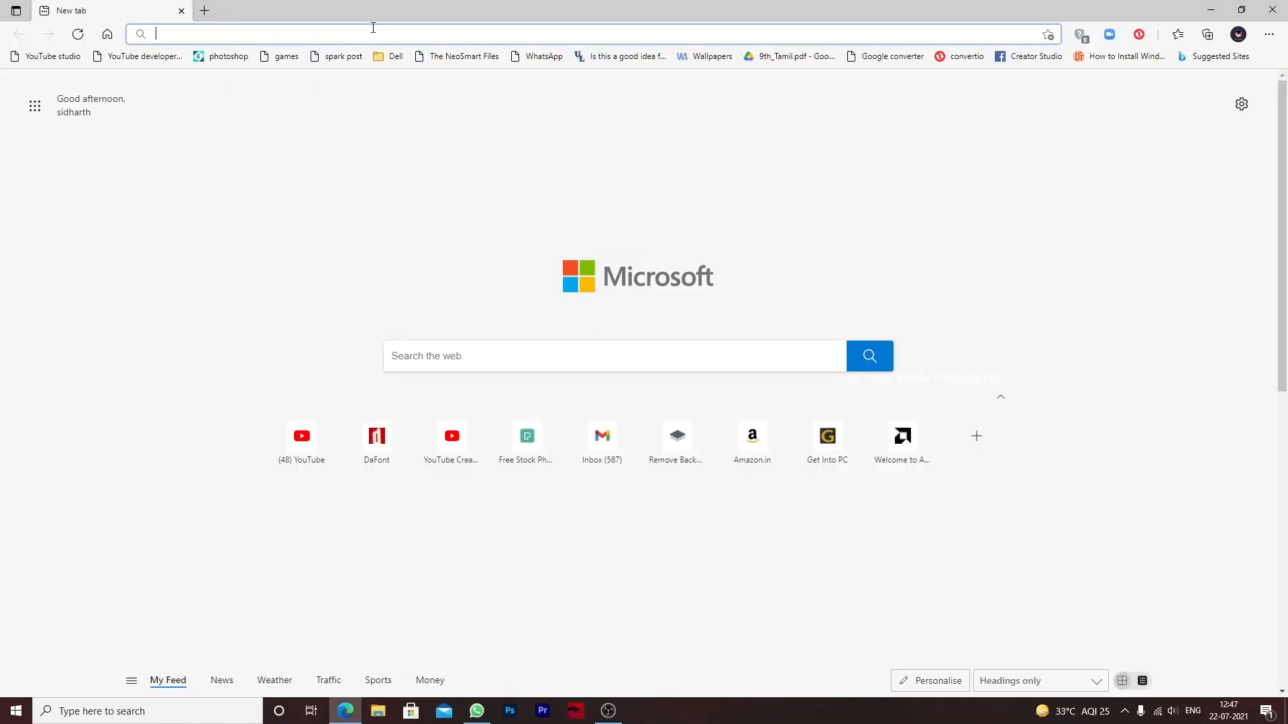
pyautogui.write('3utool')
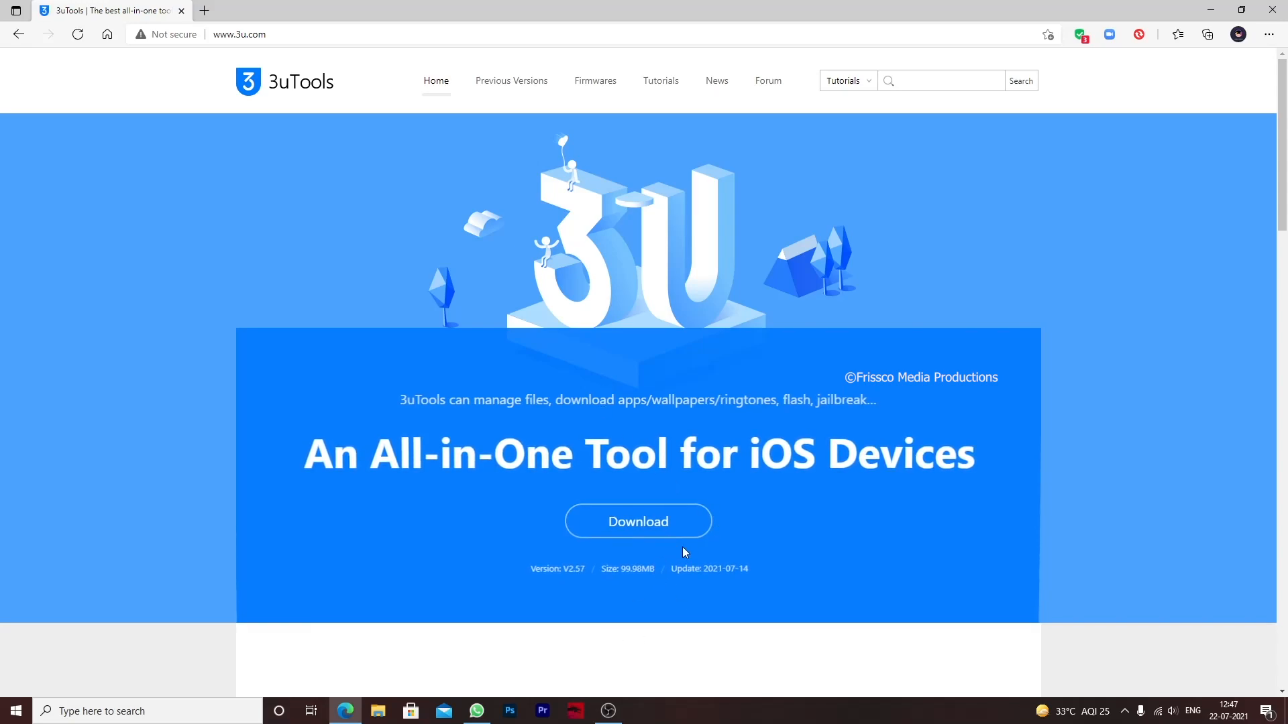
pyautogui.moveTo(700, 545)
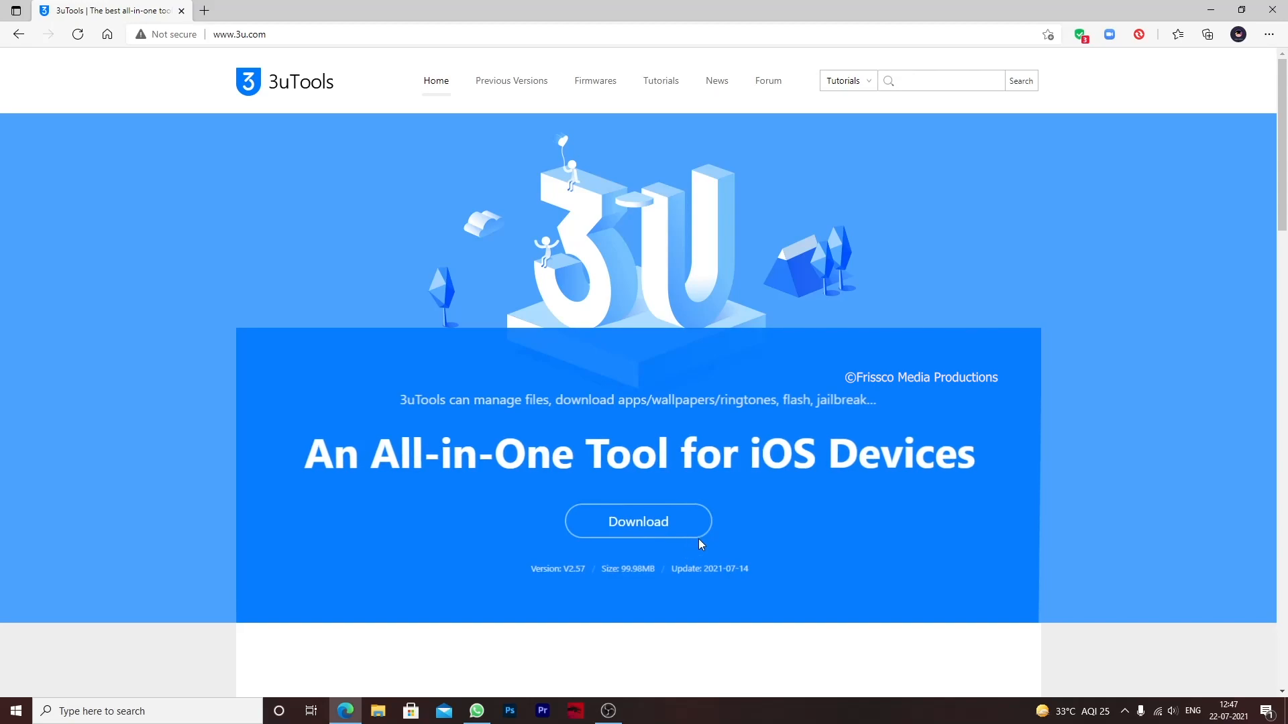
pyautogui.moveTo(903, 577)
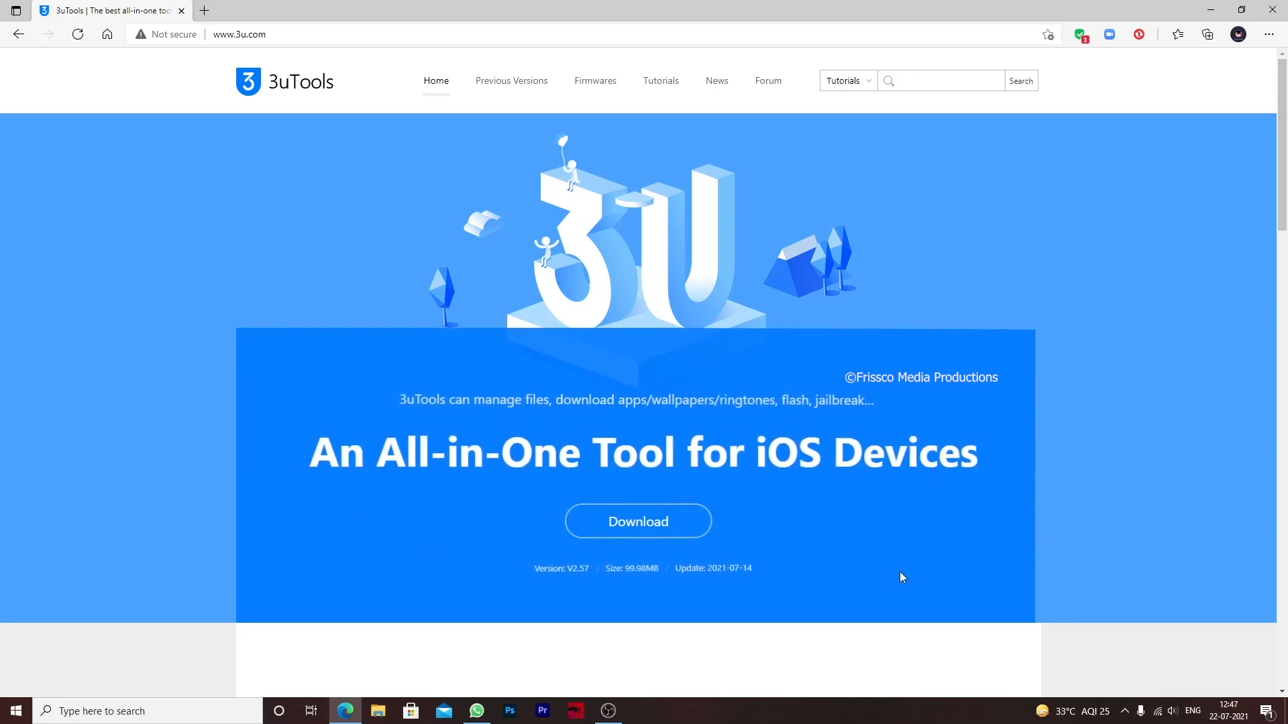
# Step: Launch 3uTools from the Start menu by searching '3'
pyautogui.click(16, 711)
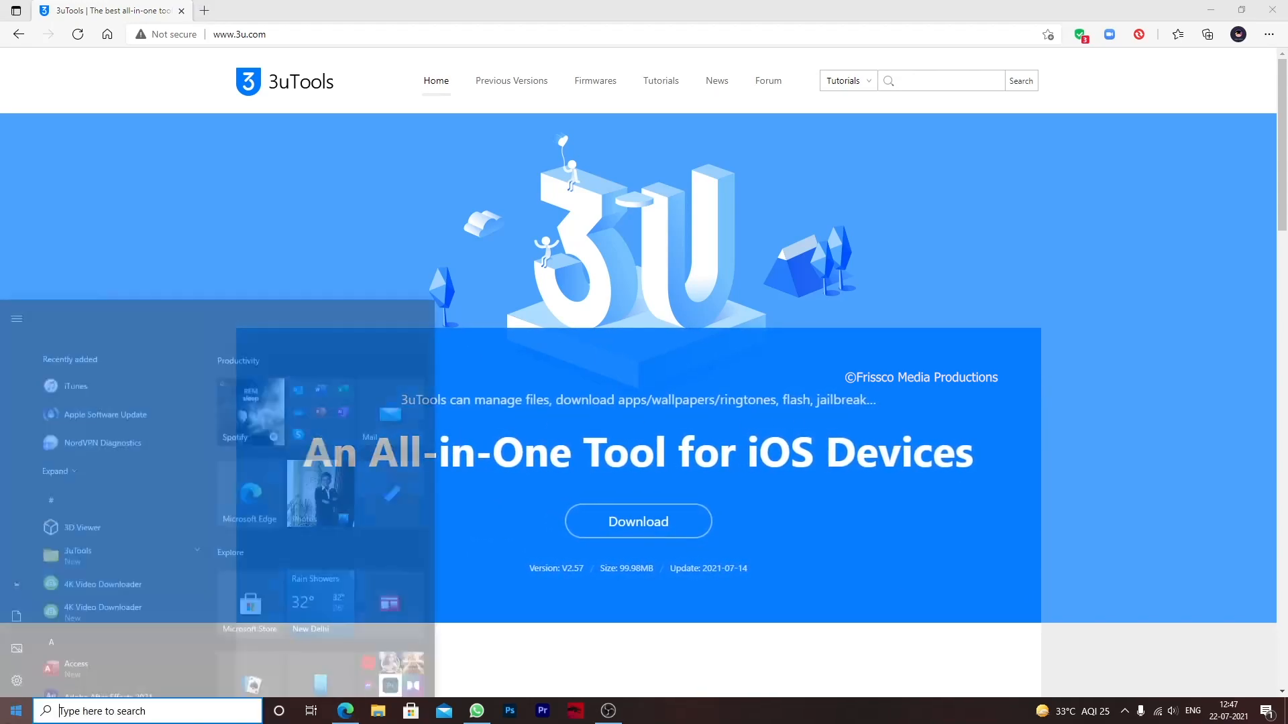
pyautogui.write('3')
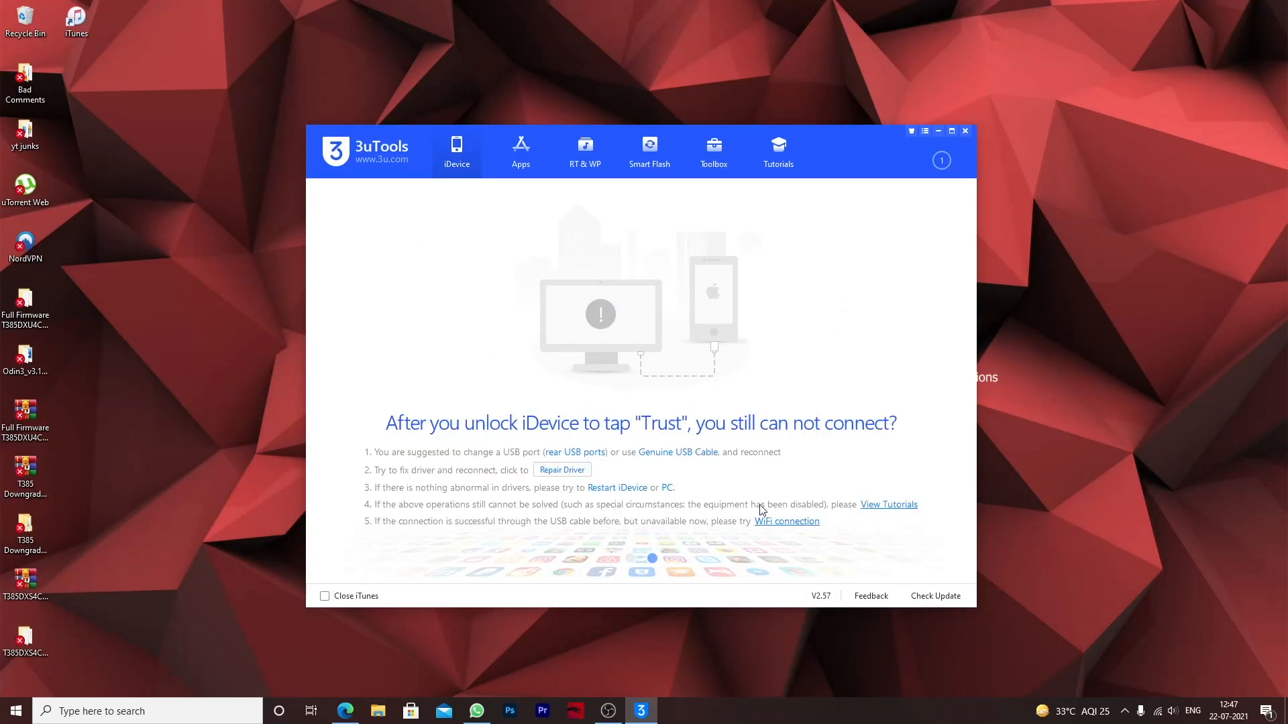
pyautogui.moveTo(721, 418)
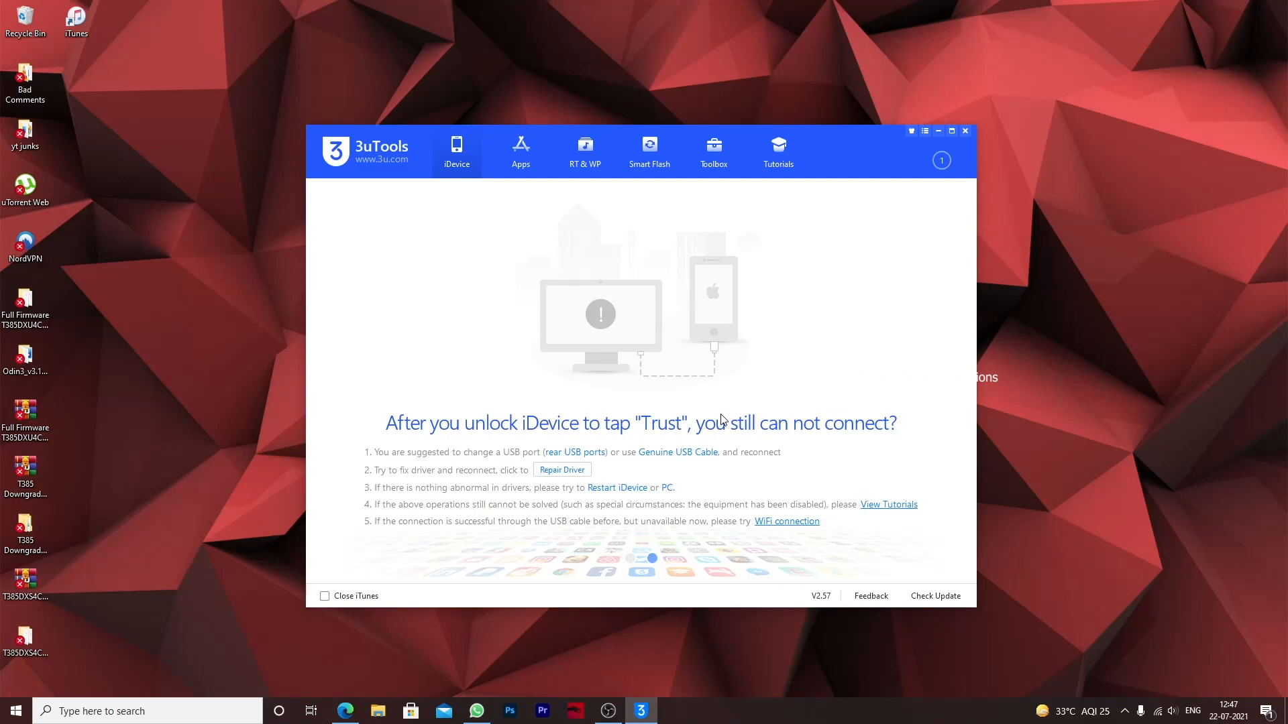